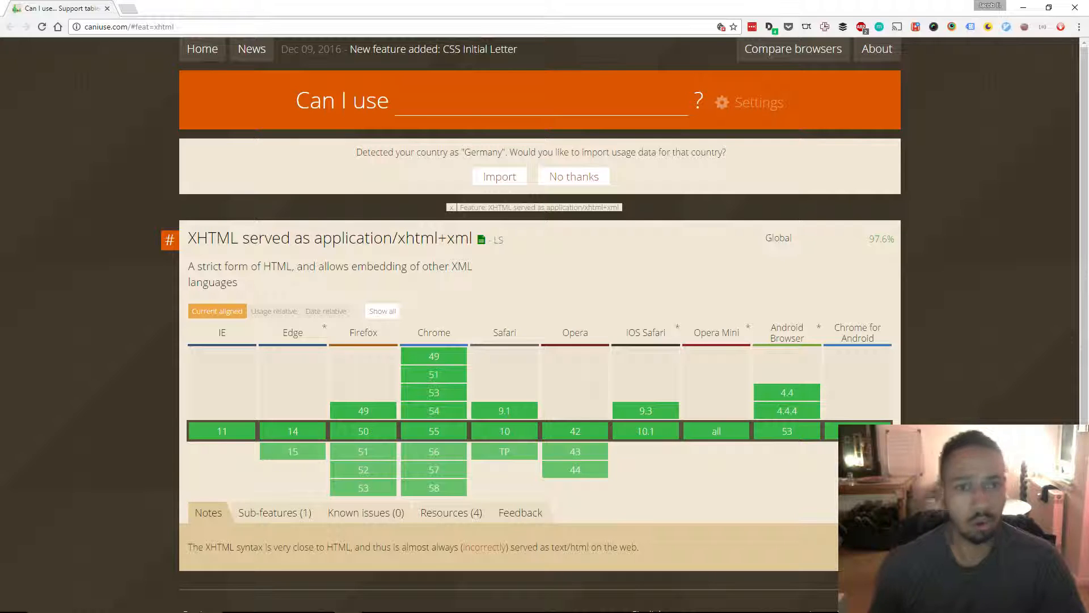
{"action": "mouse_move", "coordinate": [132, 276]}
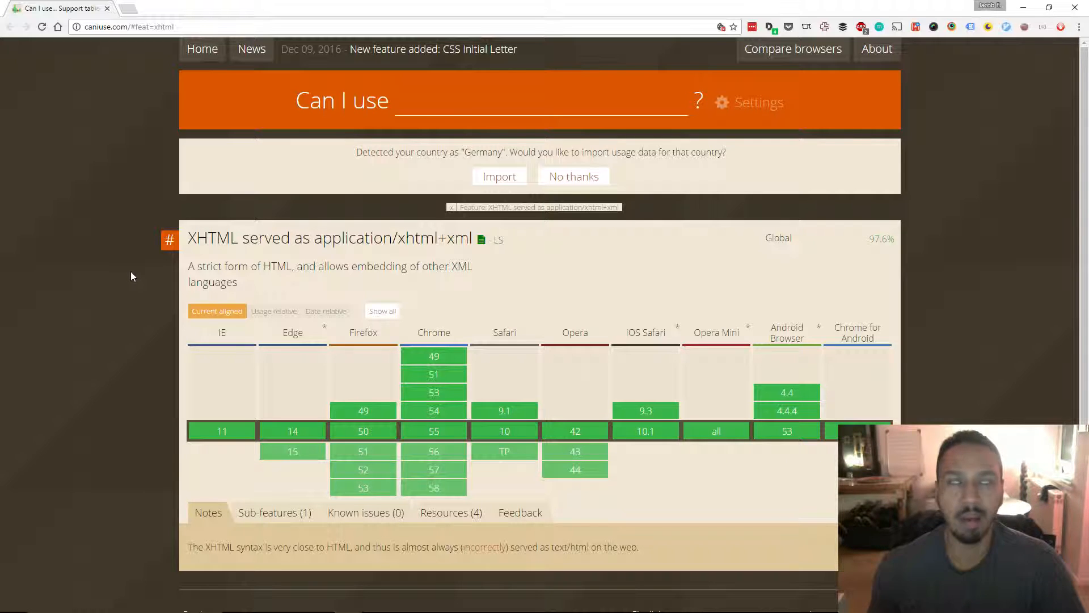